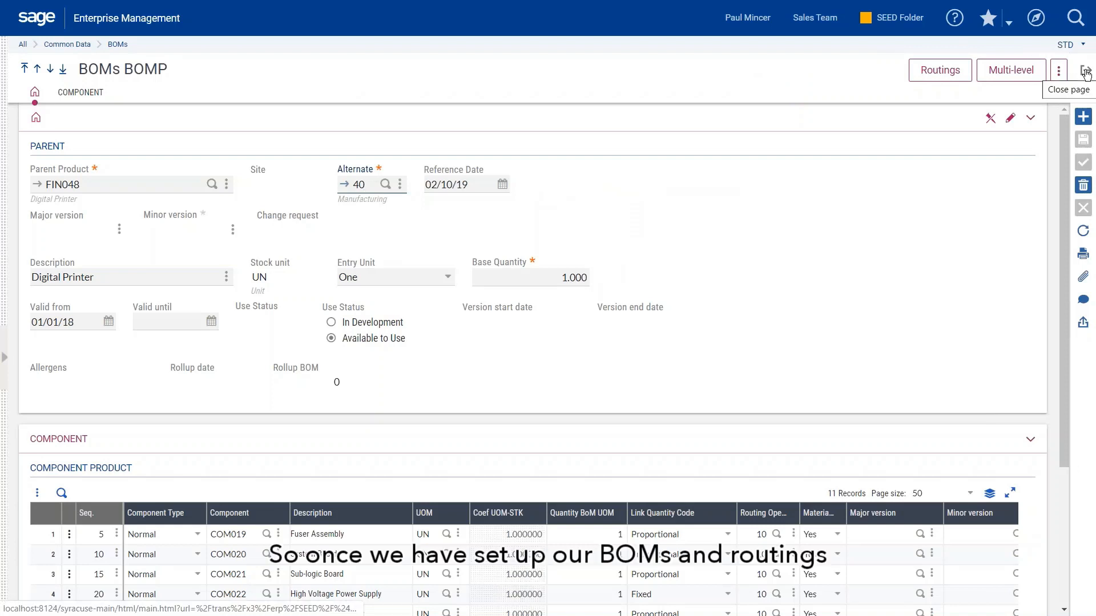
# Close the Digital Printer BOM page, returning to the Manufacturing landing page.
pyautogui.click(1085, 69)
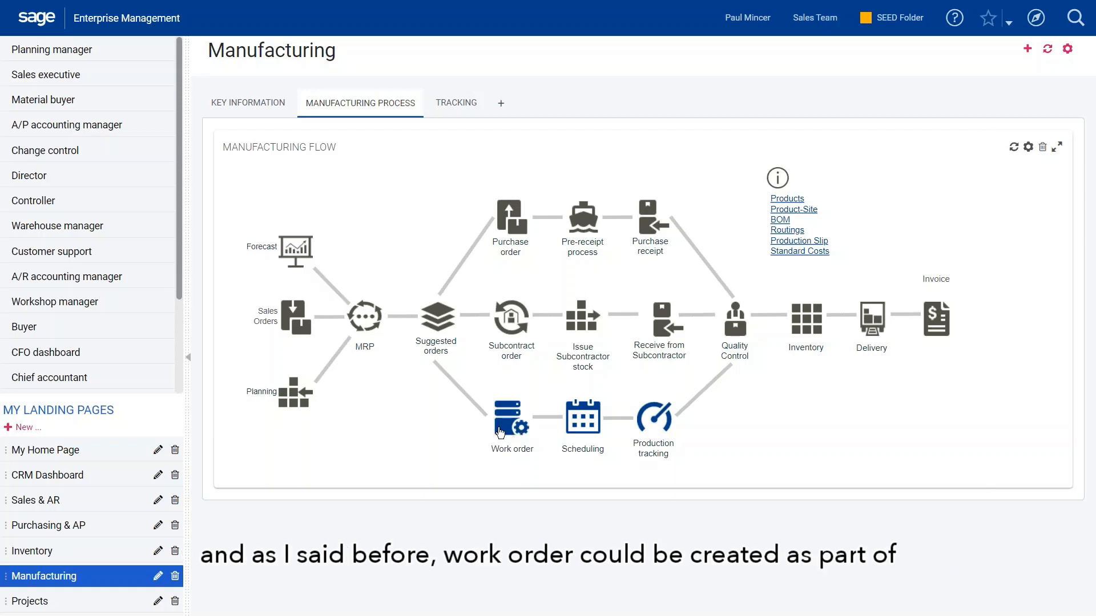
pyautogui.moveTo(493, 424)
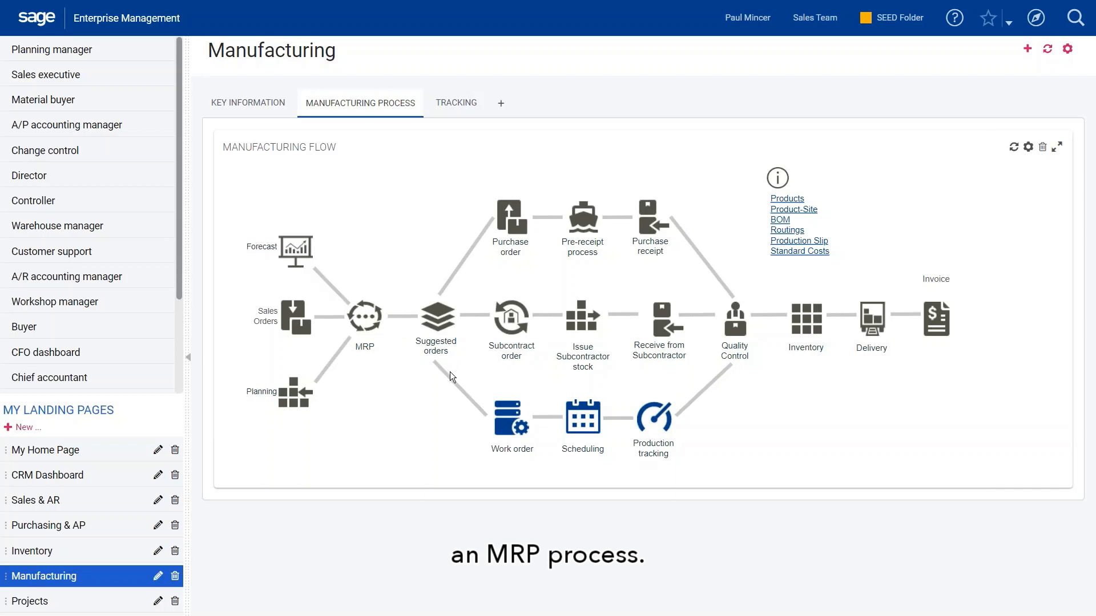
pyautogui.moveTo(487, 384)
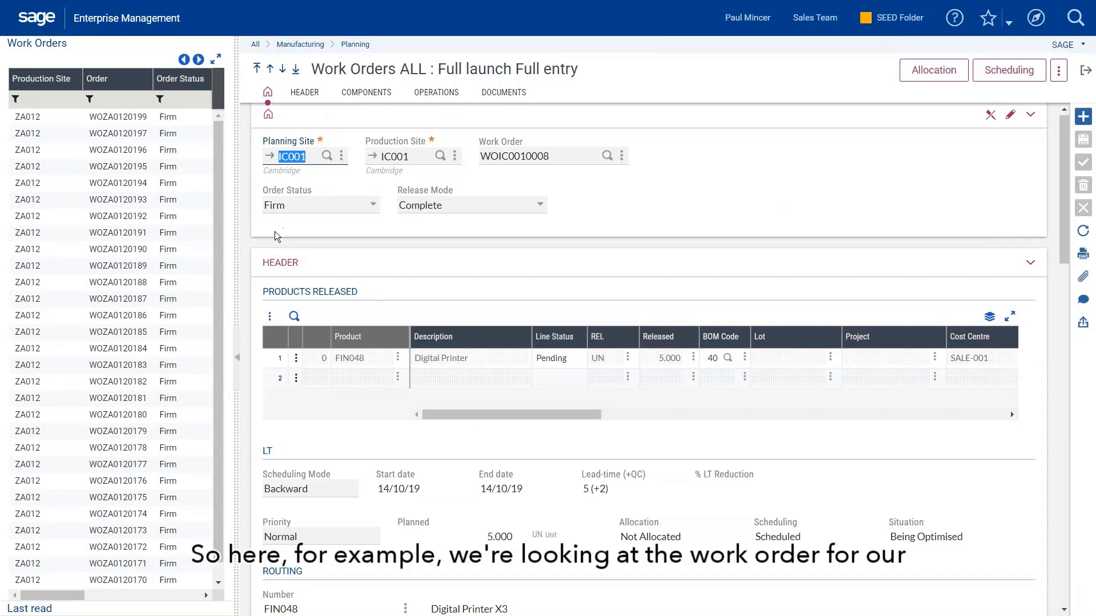
pyautogui.moveTo(540, 275)
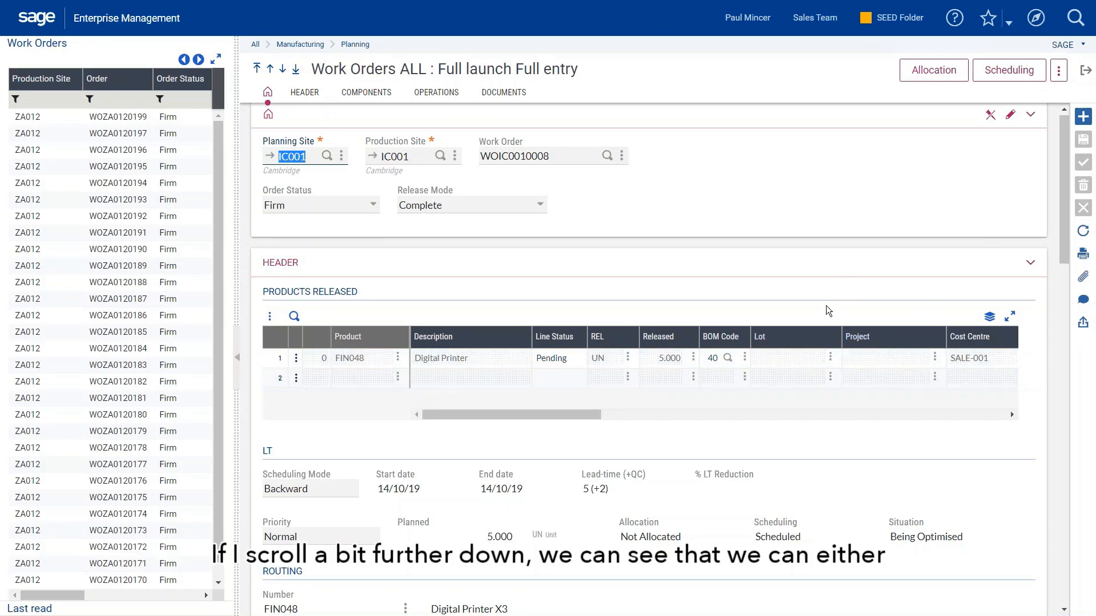
# Review the Components grid, select the High Voltage Power Supply line and start Allocation for the work order.
pyautogui.scroll(-3)
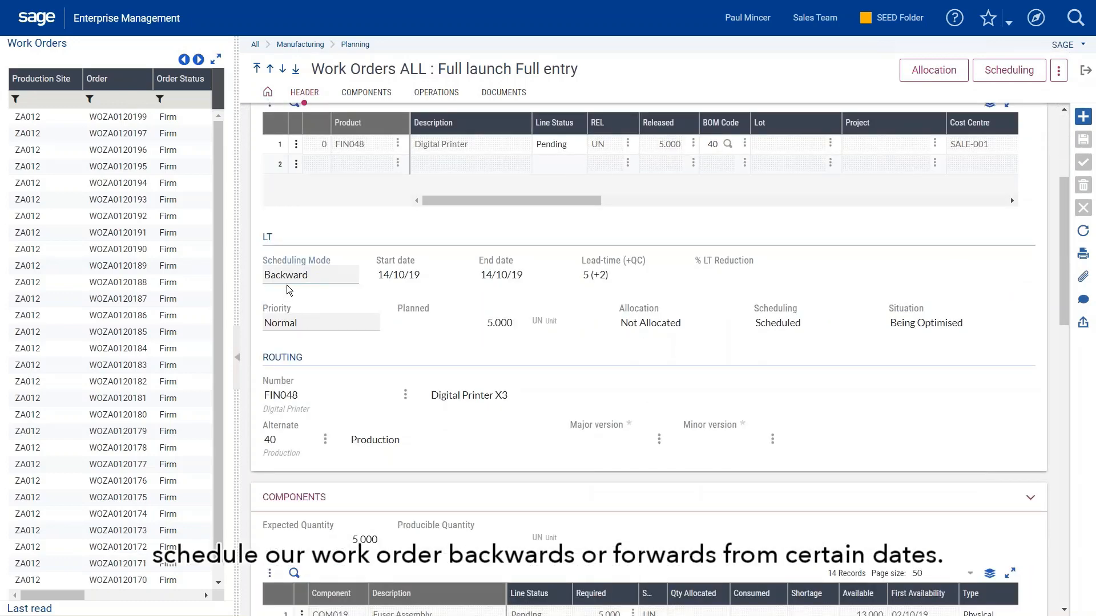
pyautogui.moveTo(481, 300)
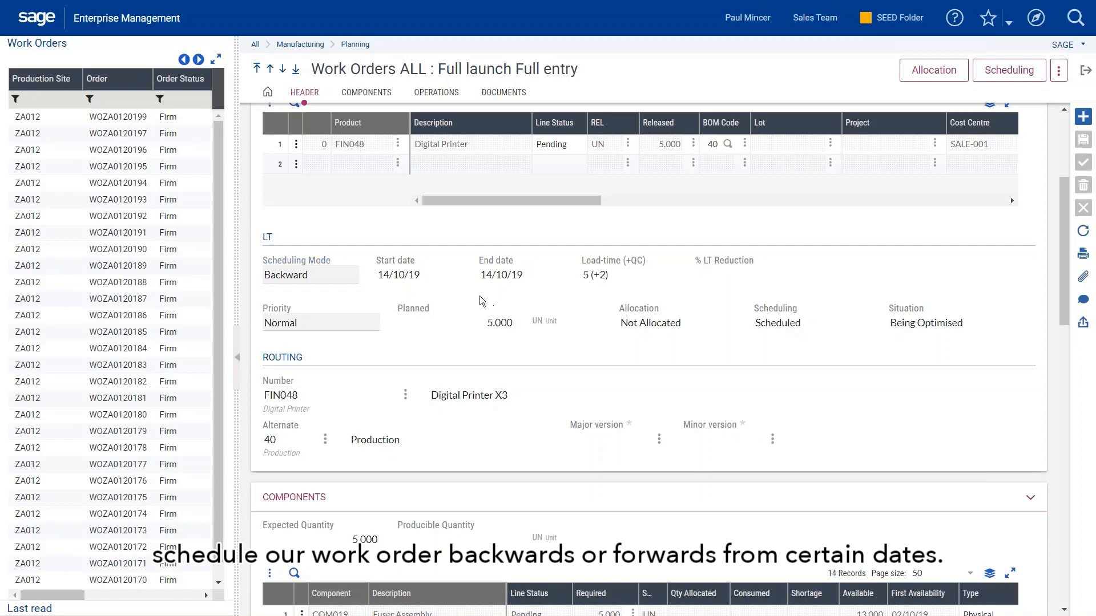
pyautogui.scroll(-3)
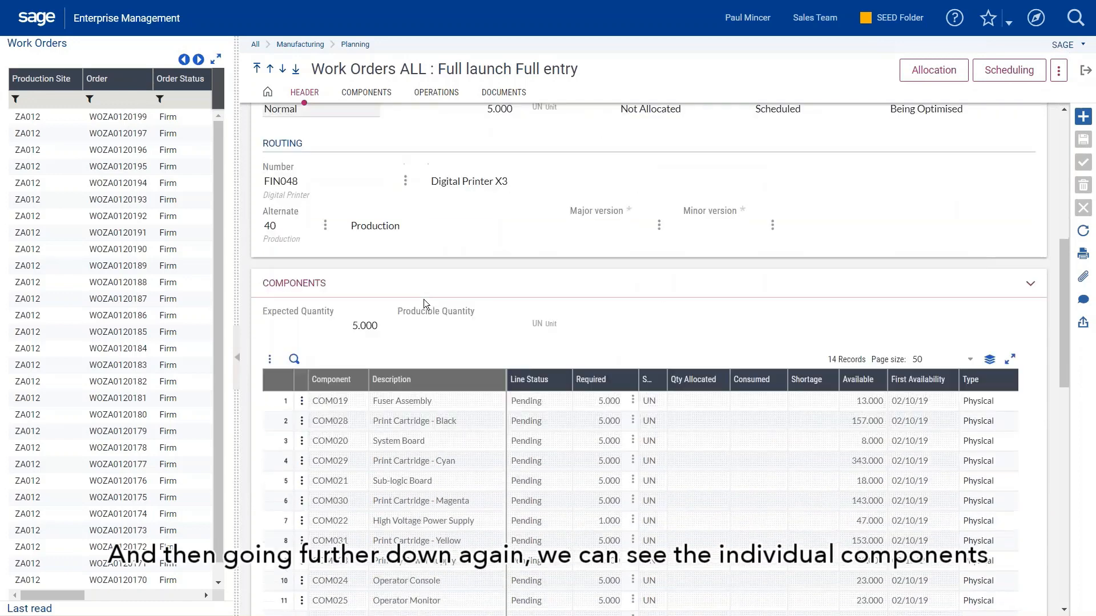
pyautogui.scroll(-3)
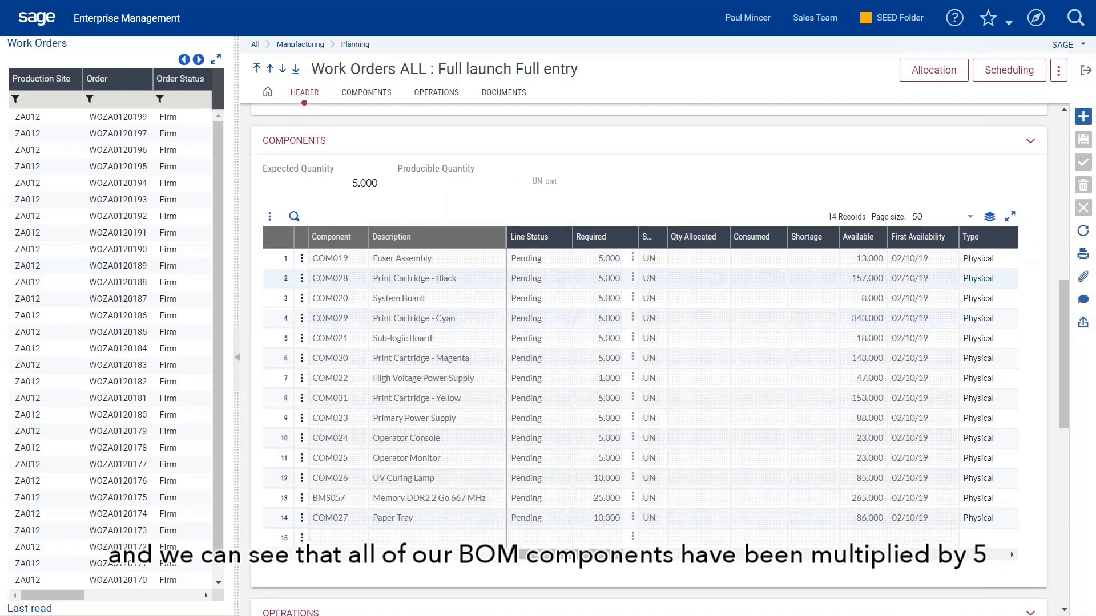
pyautogui.click(606, 258)
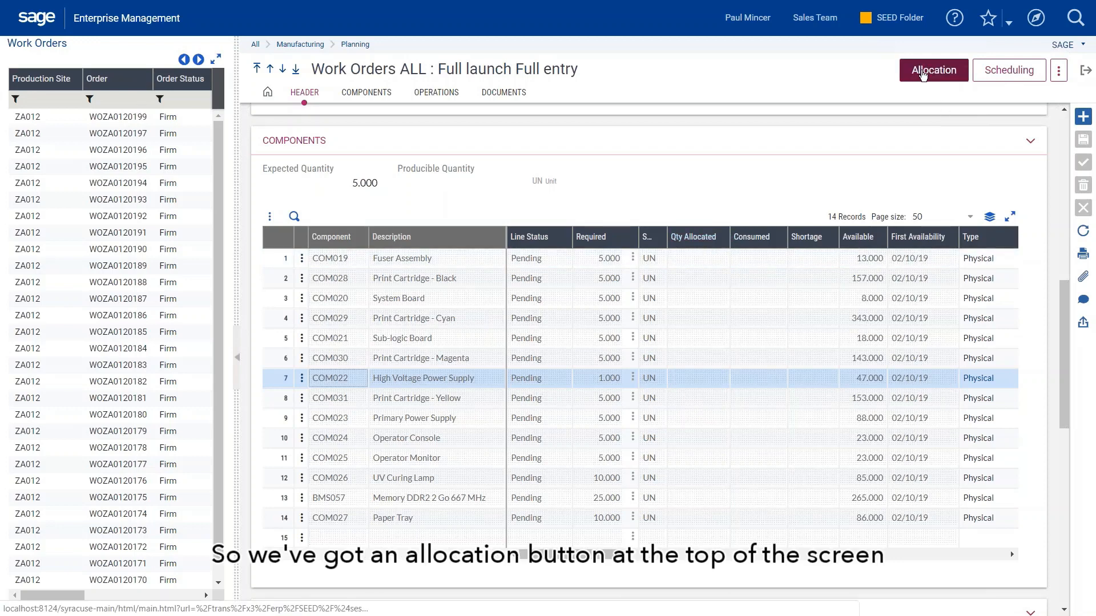
pyautogui.click(932, 70)
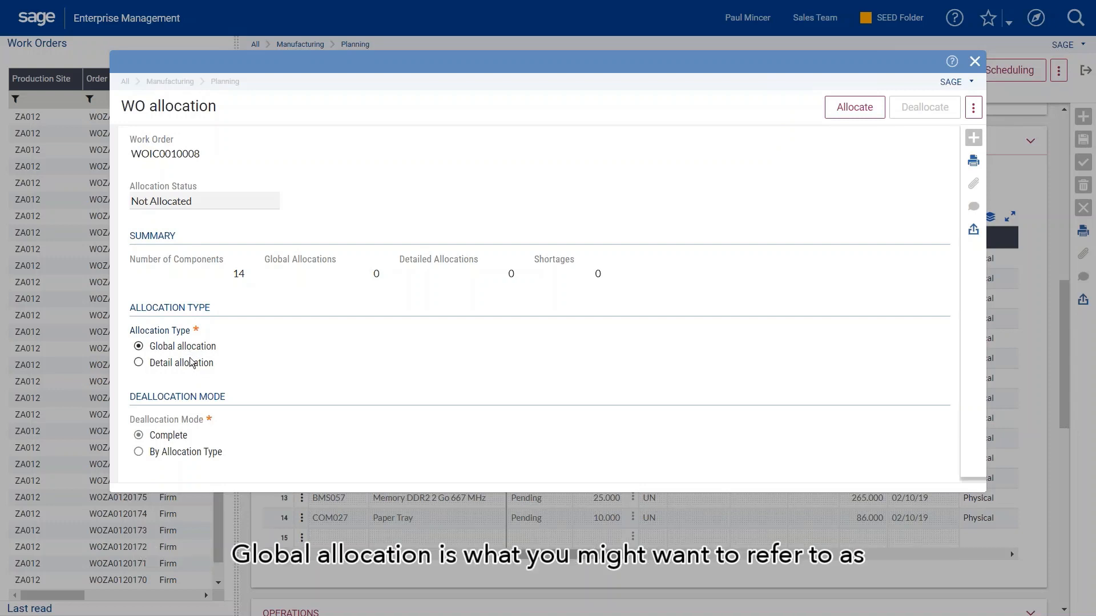
pyautogui.moveTo(214, 372)
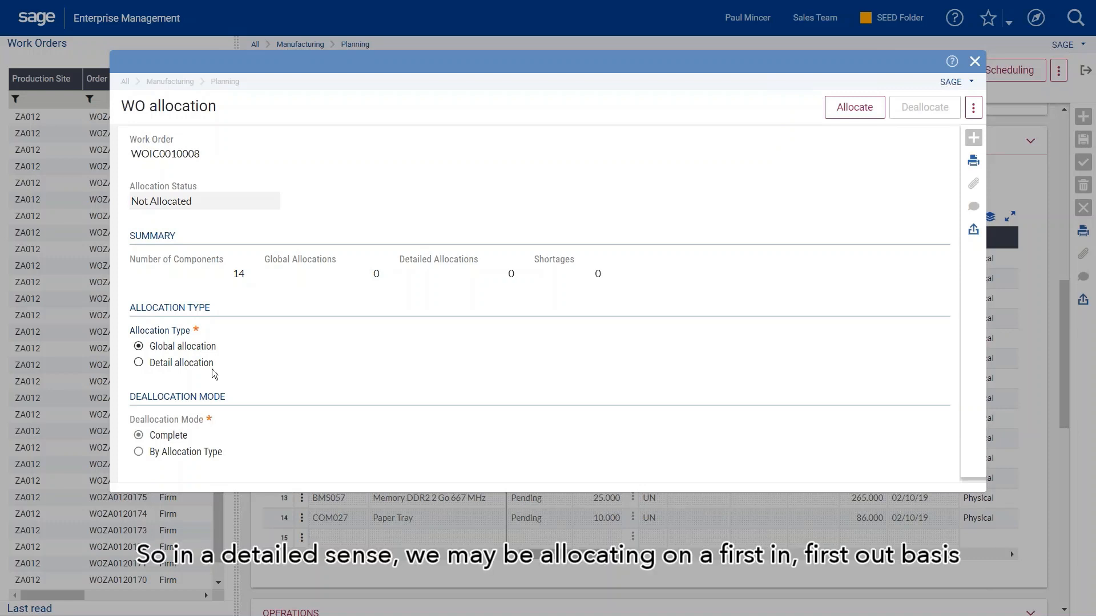
pyautogui.moveTo(341, 378)
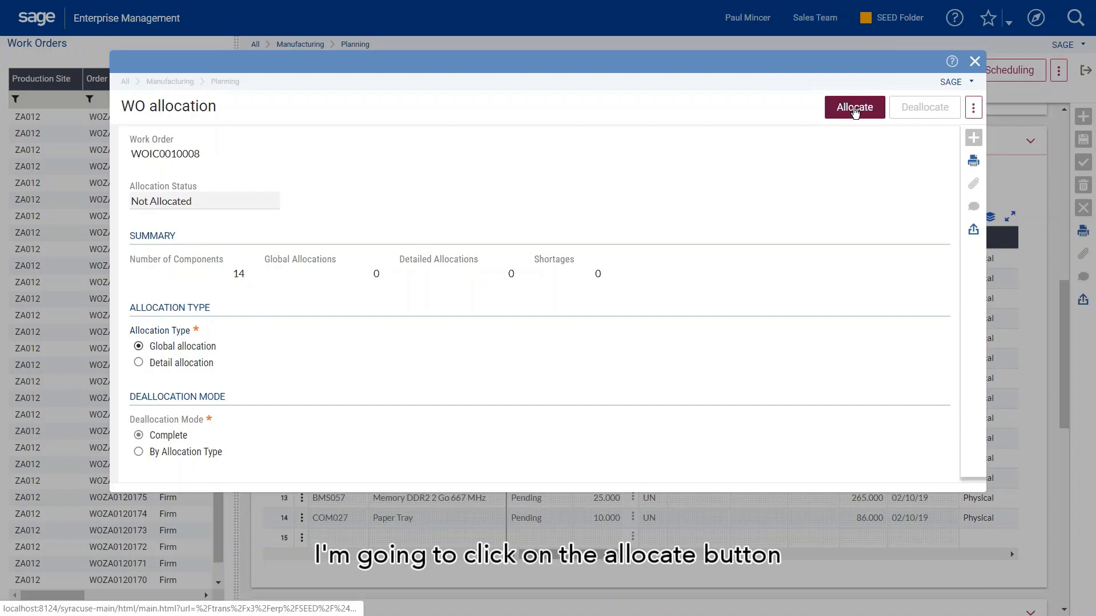
# Allocate all components globally, then re-allocate as Detail allocation giving 14 detailed allocations.
pyautogui.click(854, 107)
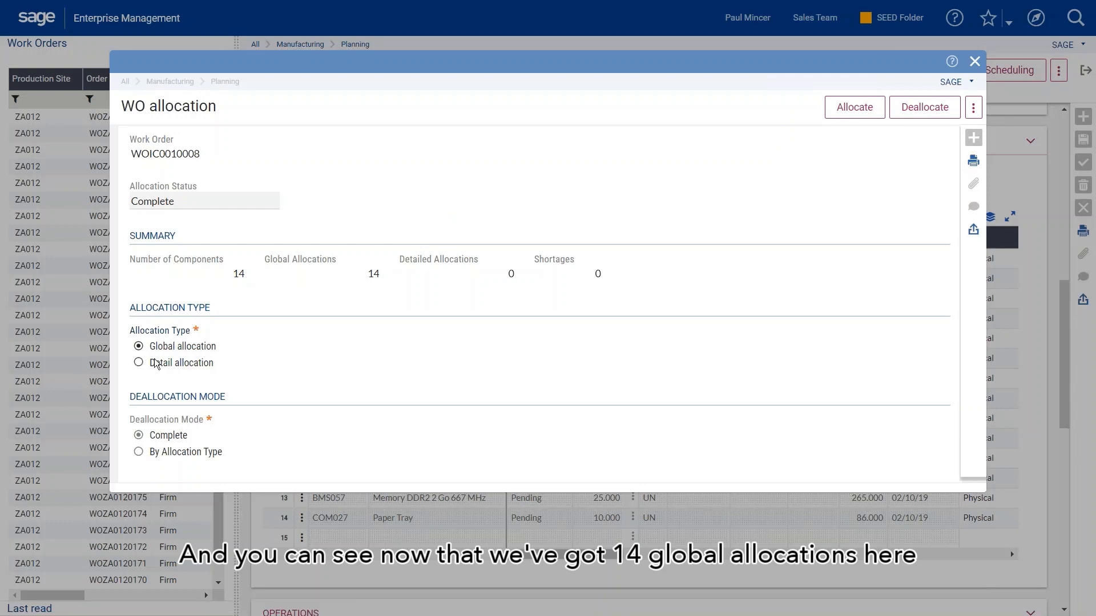
pyautogui.click(138, 363)
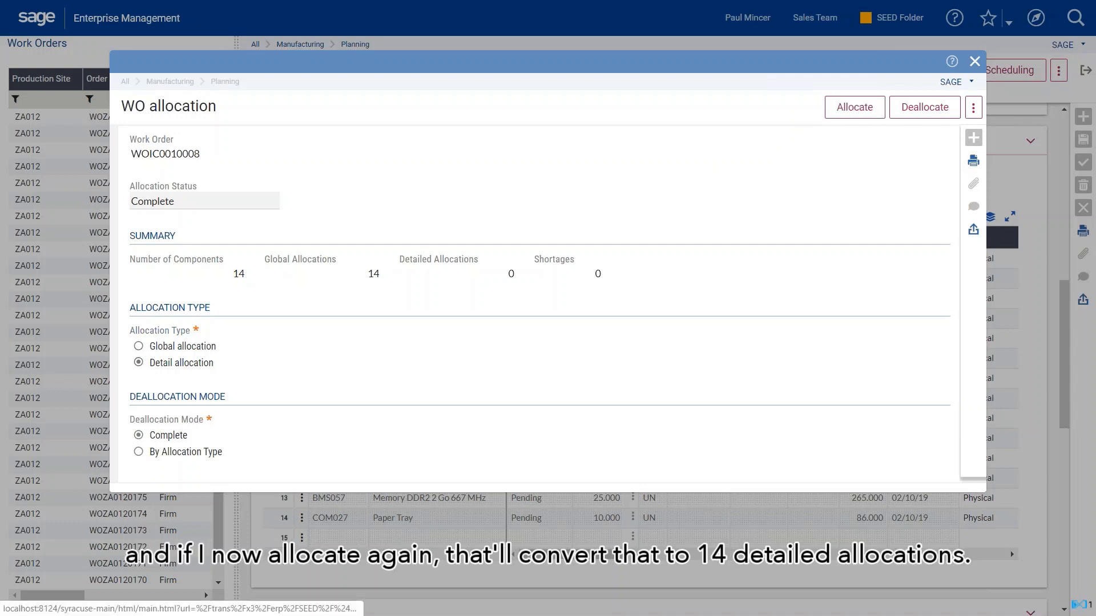
pyautogui.click(854, 108)
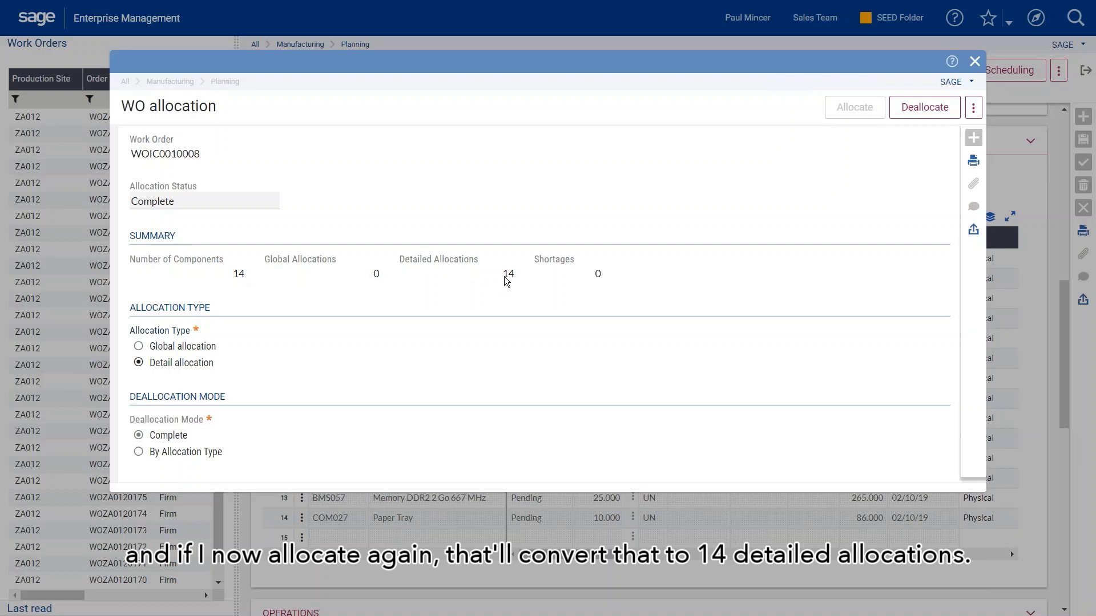
pyautogui.moveTo(976, 62)
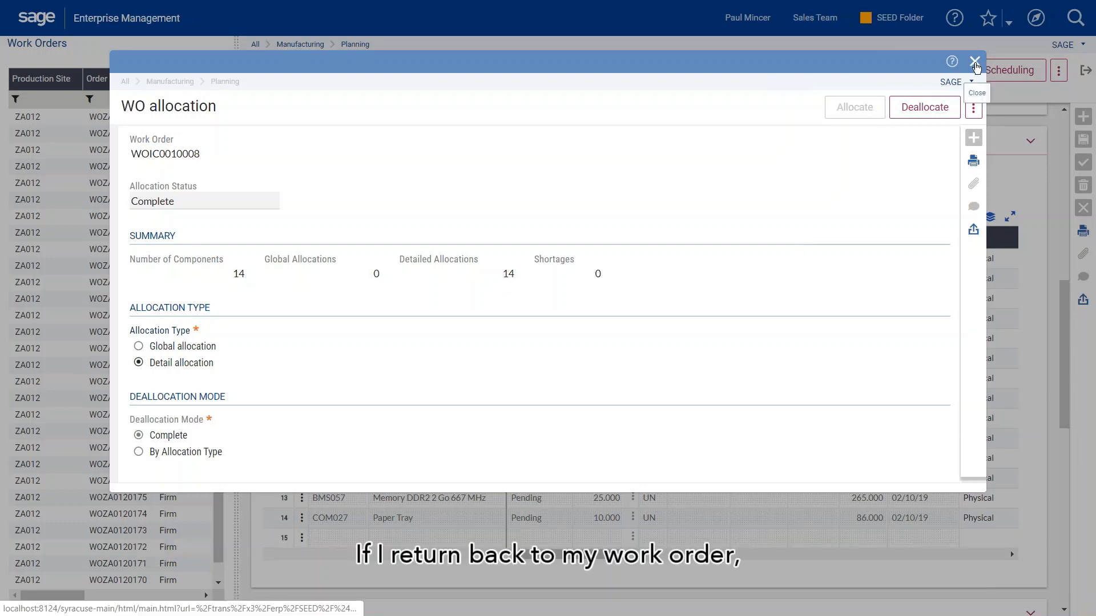
# Close WO allocation and show the COMPONENTS grid with Qty Allocated matching required.
pyautogui.click(976, 61)
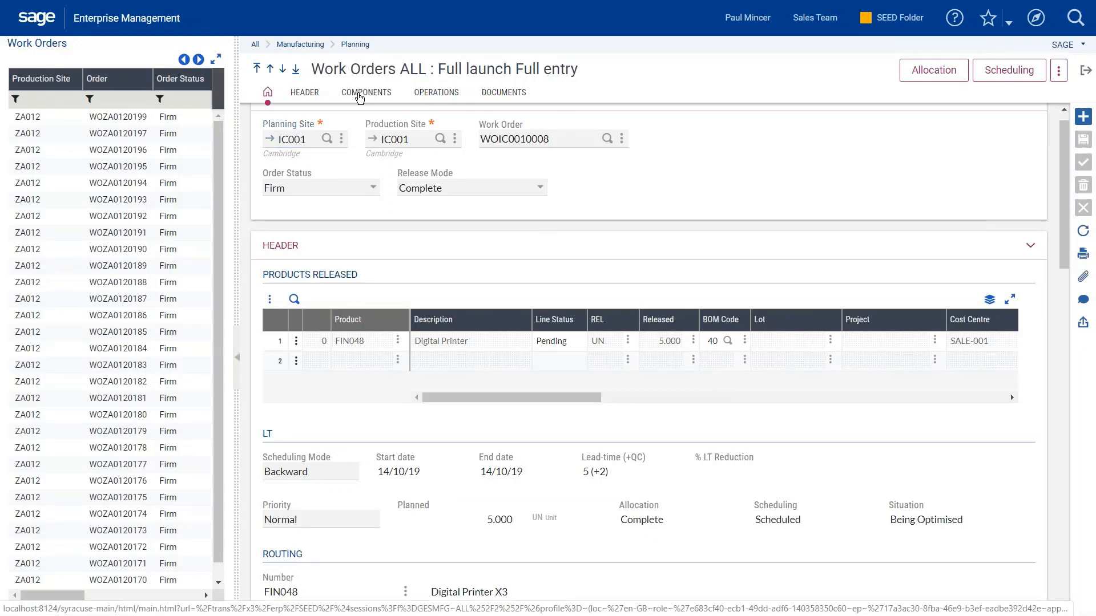
pyautogui.click(365, 91)
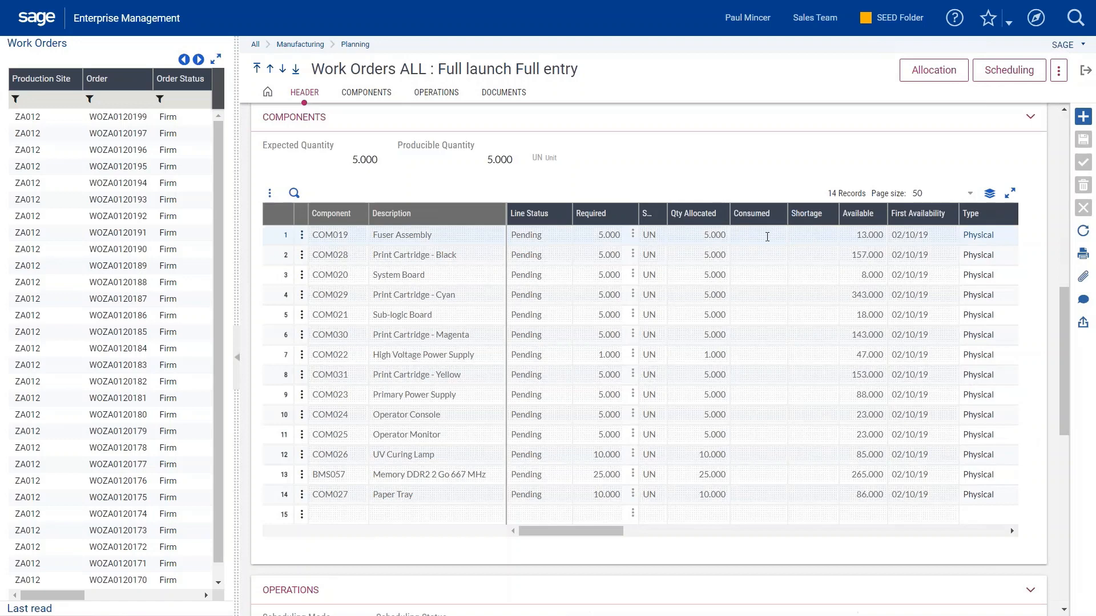